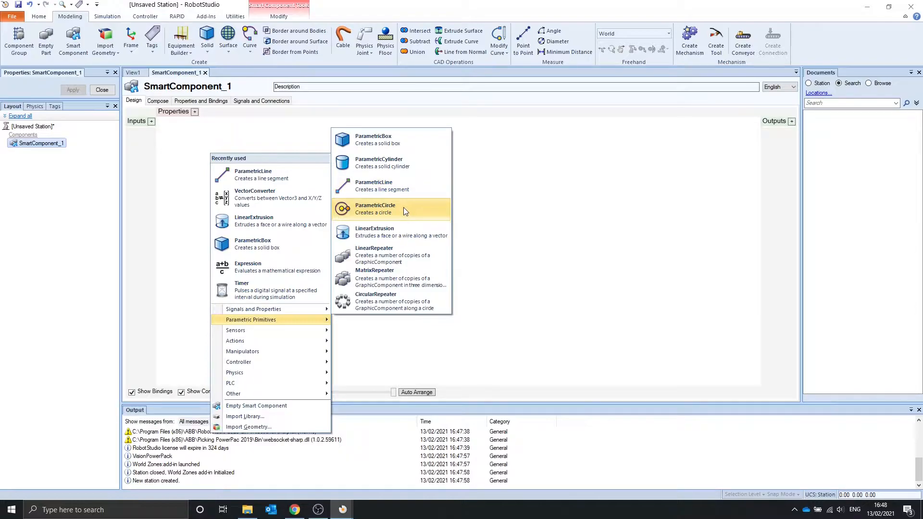
mouse_move(394, 232)
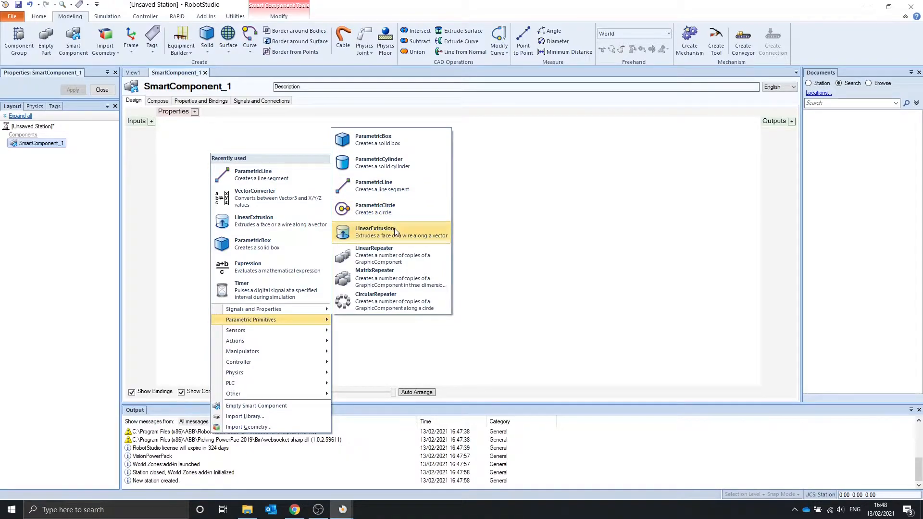
mouse_move(396, 189)
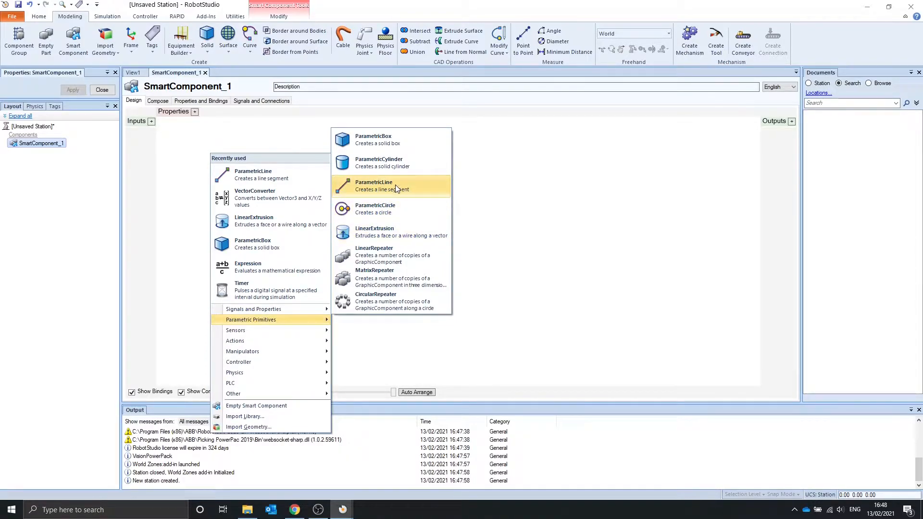
- Add a ParametricLine primitive to SmartComponent_1 with end point 100,0,0 mm and length 100 mm
click(374, 185)
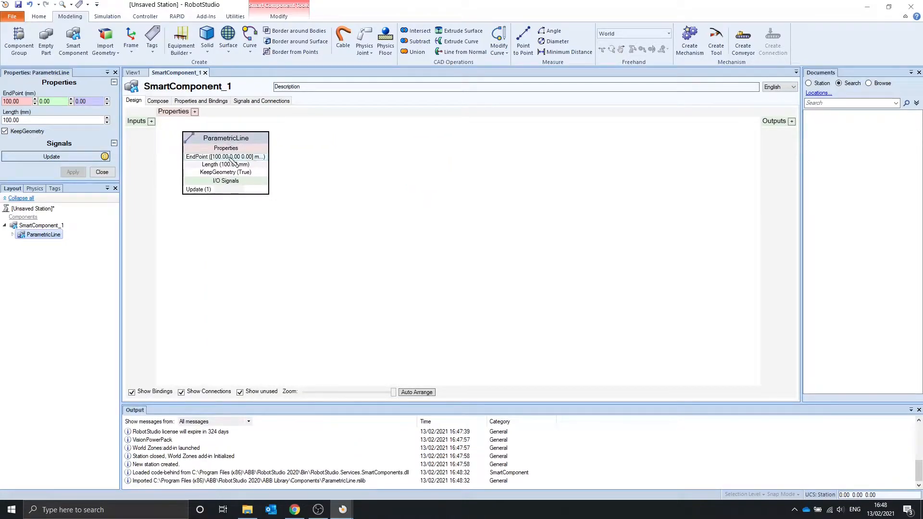
click(41, 234)
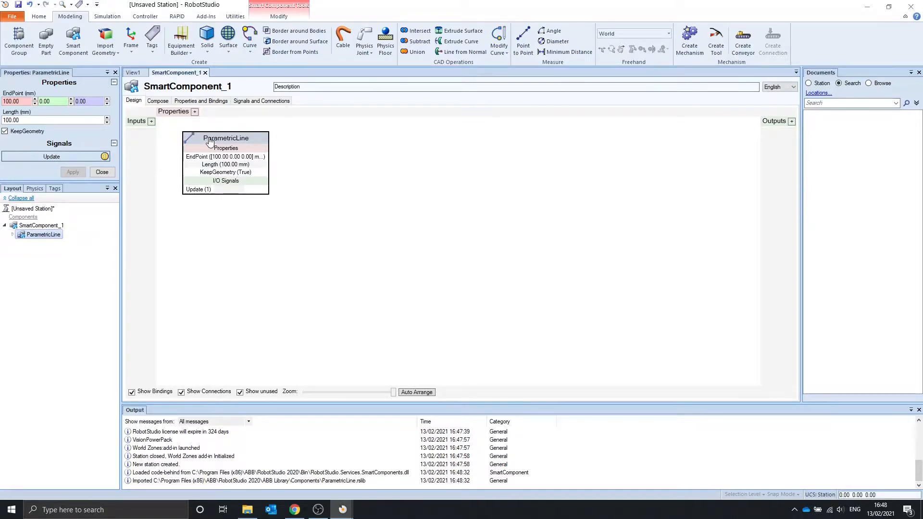
click(19, 101)
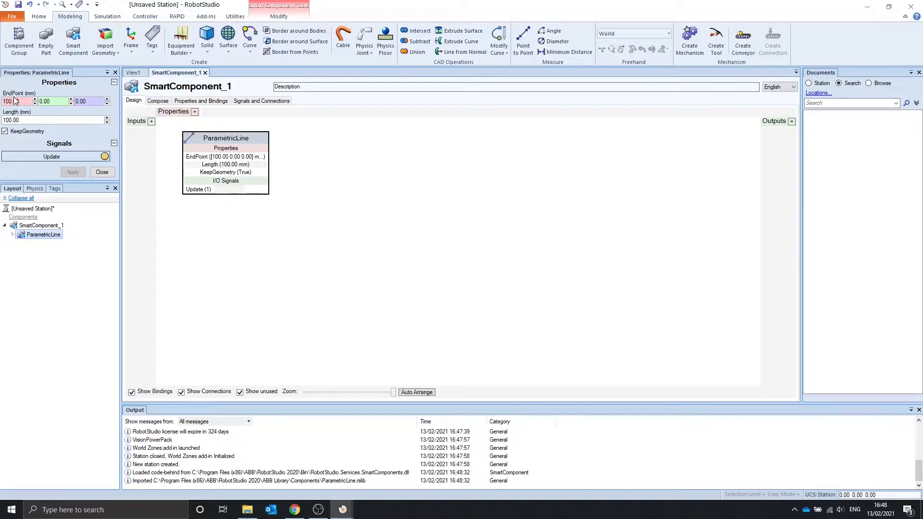
- Set the line's end point to 100,100,100 mm, giving a 173.21 mm diagonal line
click(134, 72)
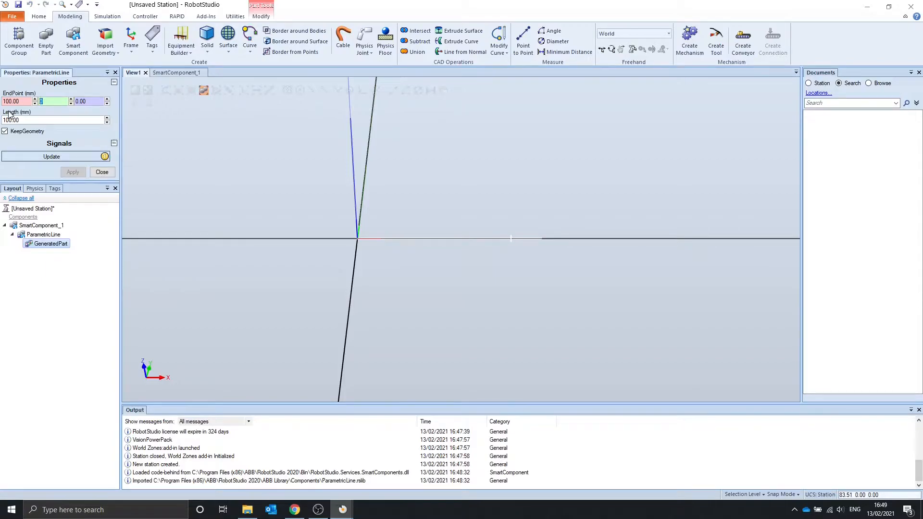
text(100.00)
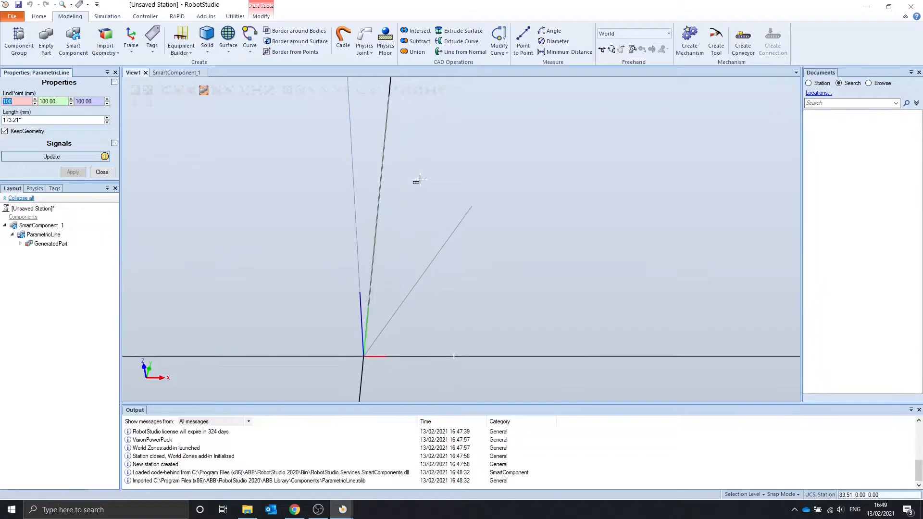
drag(417, 180, 370, 154)
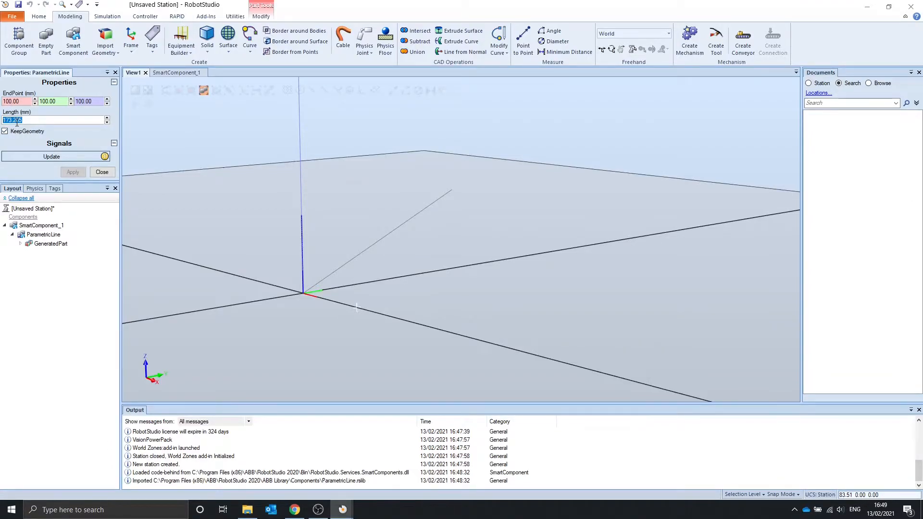
- Lengthen the diagonal line to 200 mm and then 300 mm
text(200)
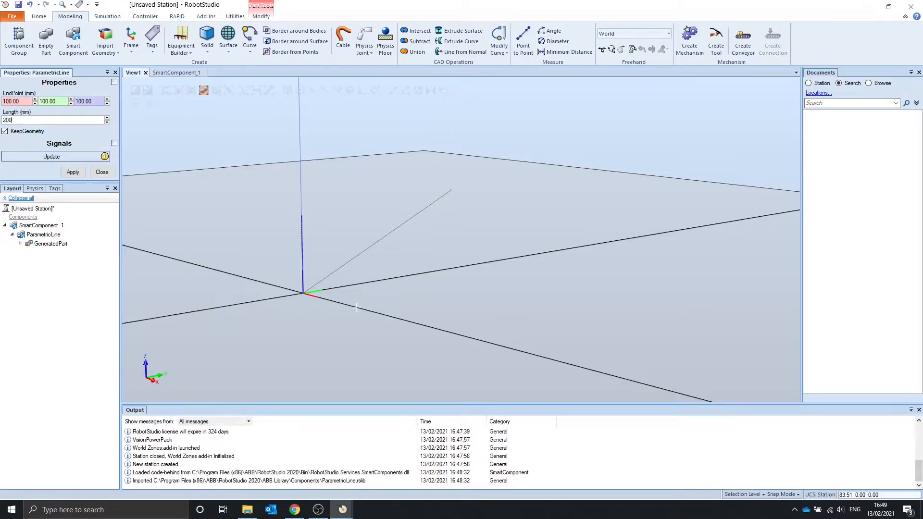
click(73, 171)
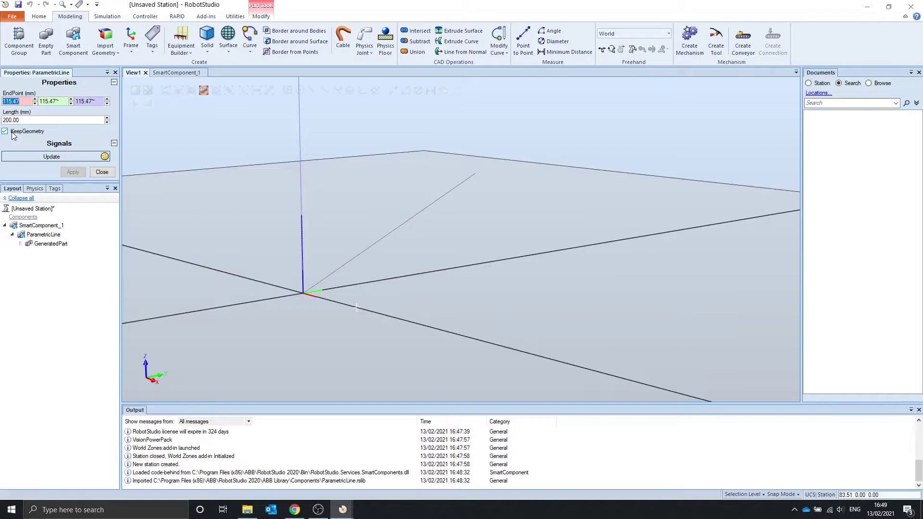
mouse_move(104, 156)
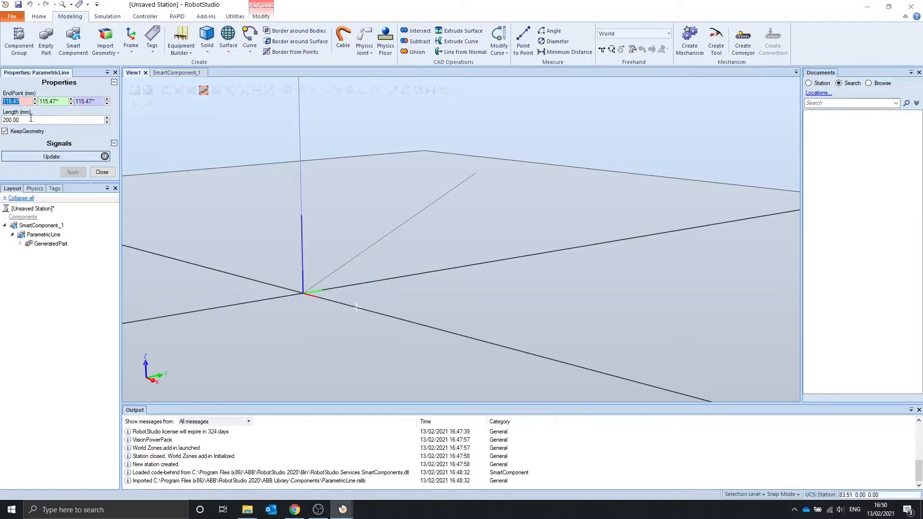
text(30)
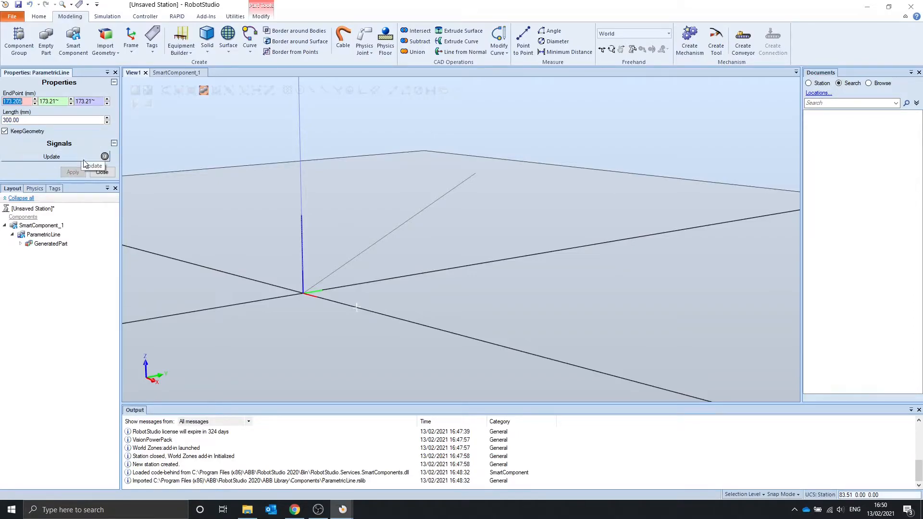
mouse_move(105, 156)
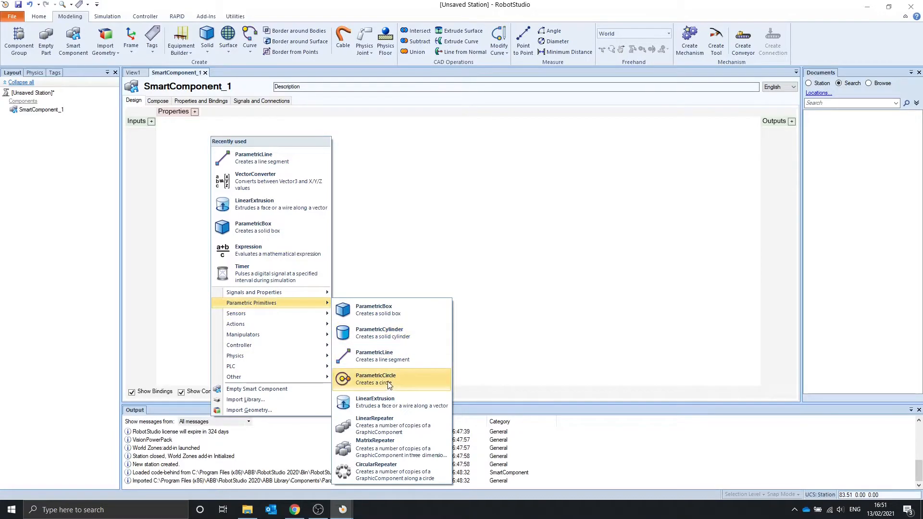
- Add a ParametricCircle, enlarge its radius from 100 to 300 mm, and return to the design view
click(375, 378)
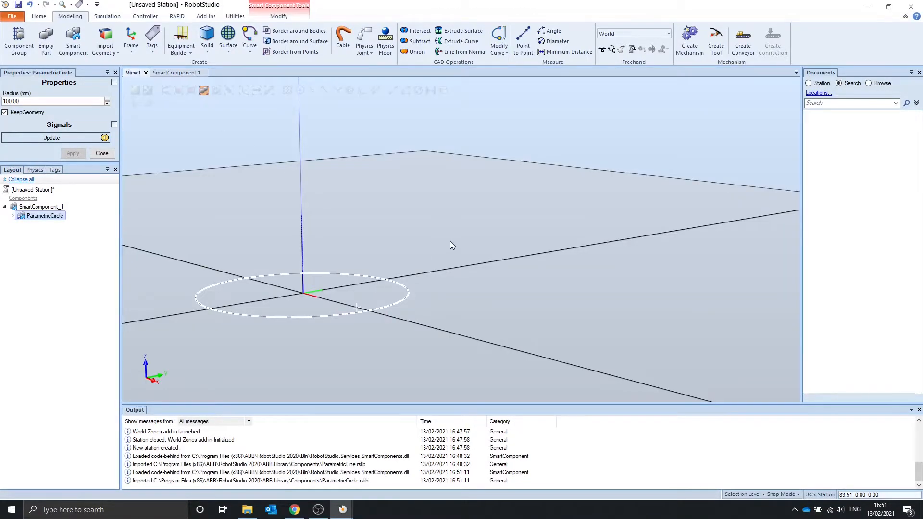
drag(451, 244, 424, 195)
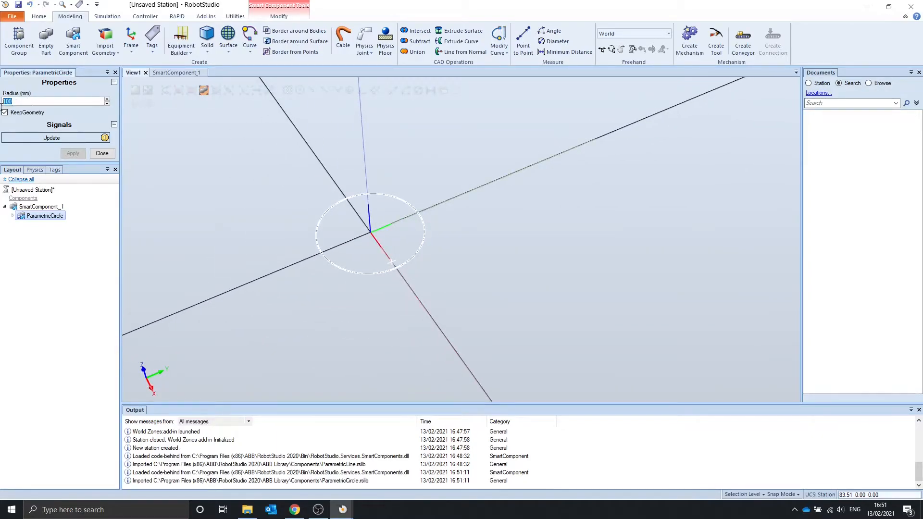
text(300)
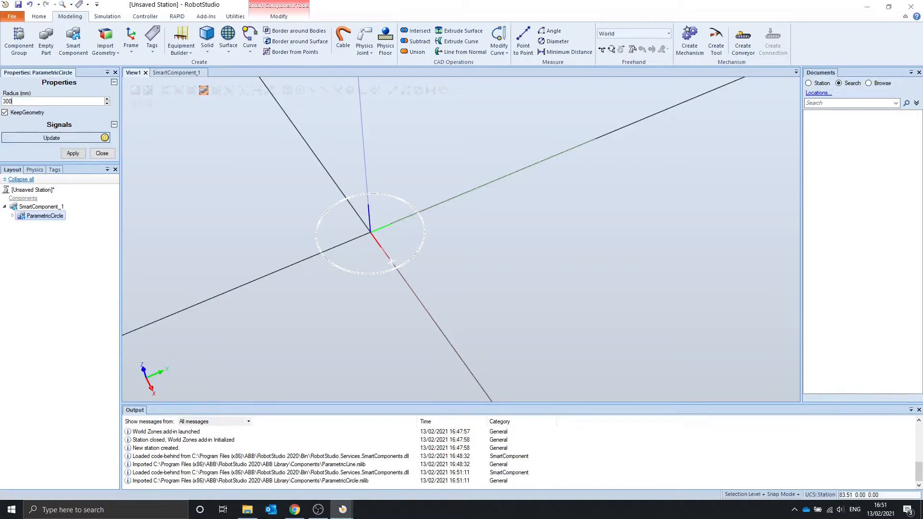
click(73, 153)
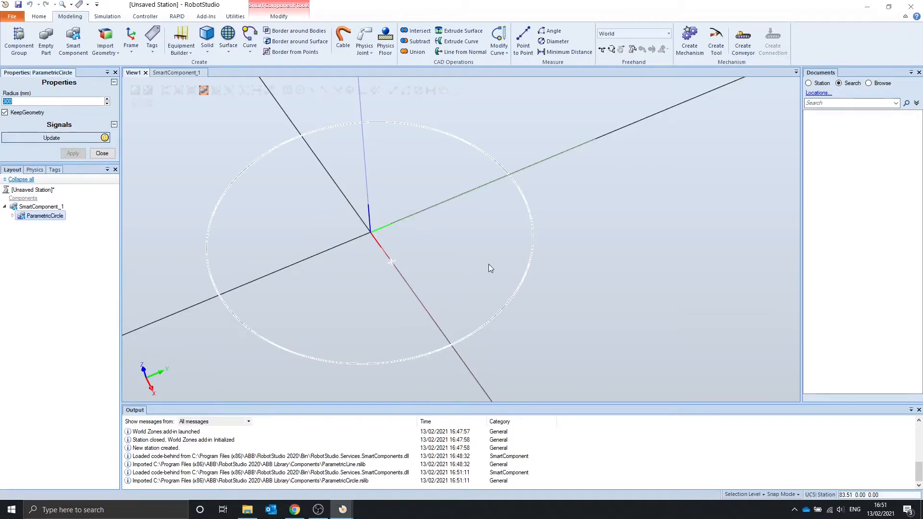
click(176, 72)
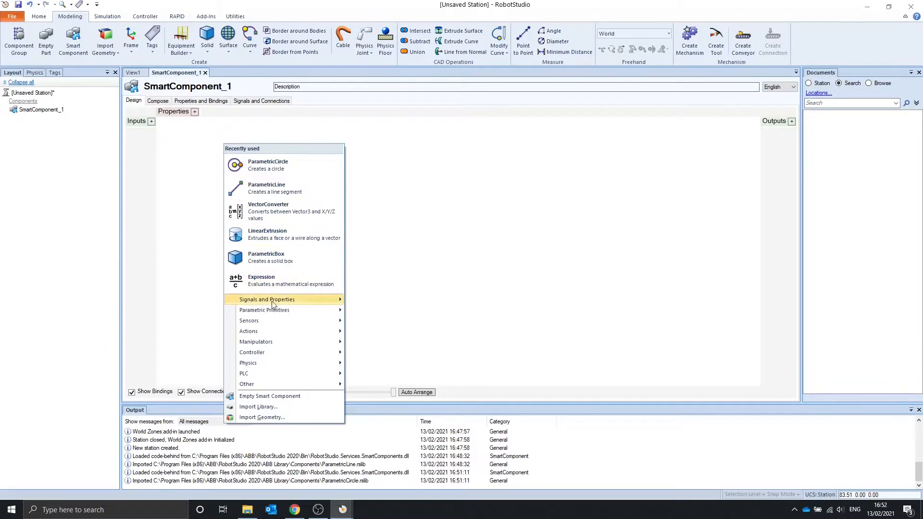
mouse_move(264, 310)
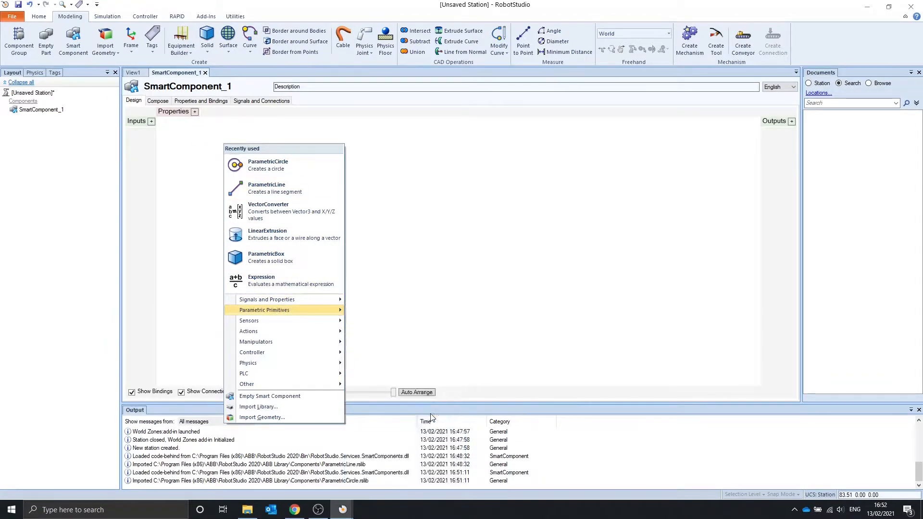
- Add a LinearExtrusion component with 0,0,100 mm projection to SmartComponent_1
click(267, 234)
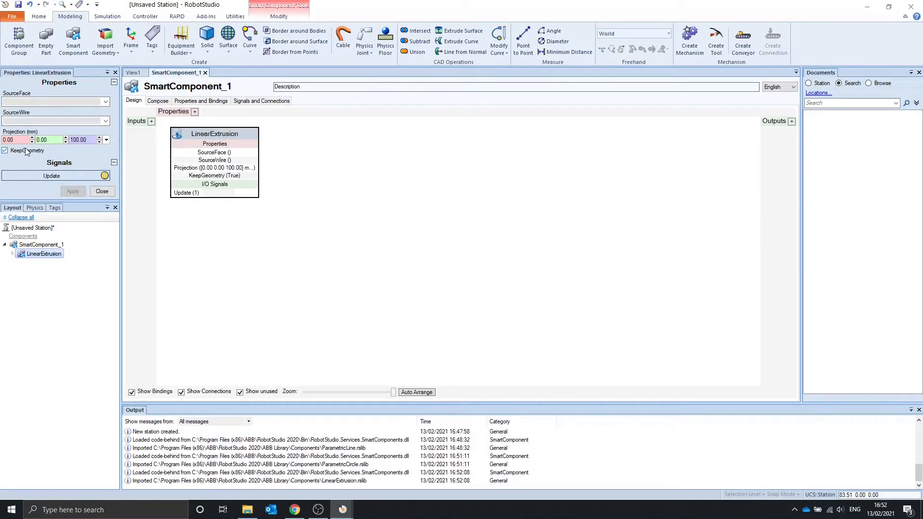
mouse_move(66, 153)
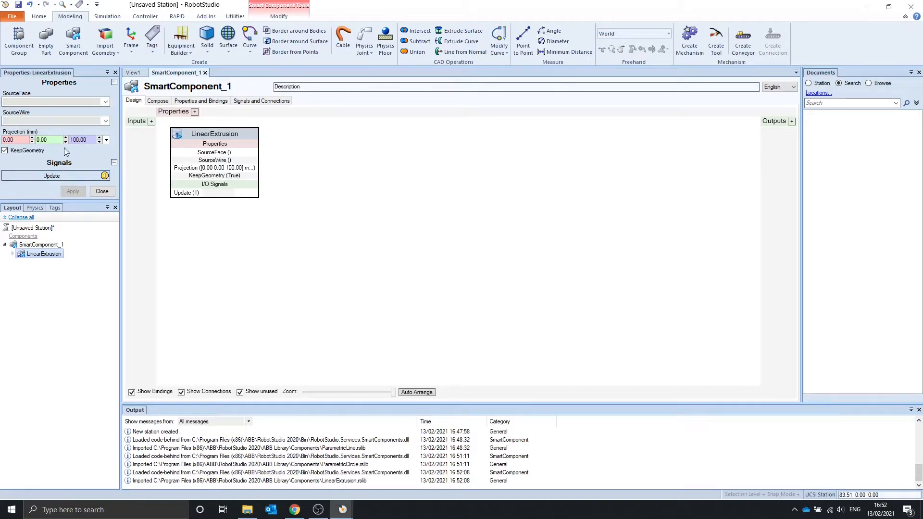
mouse_move(224, 45)
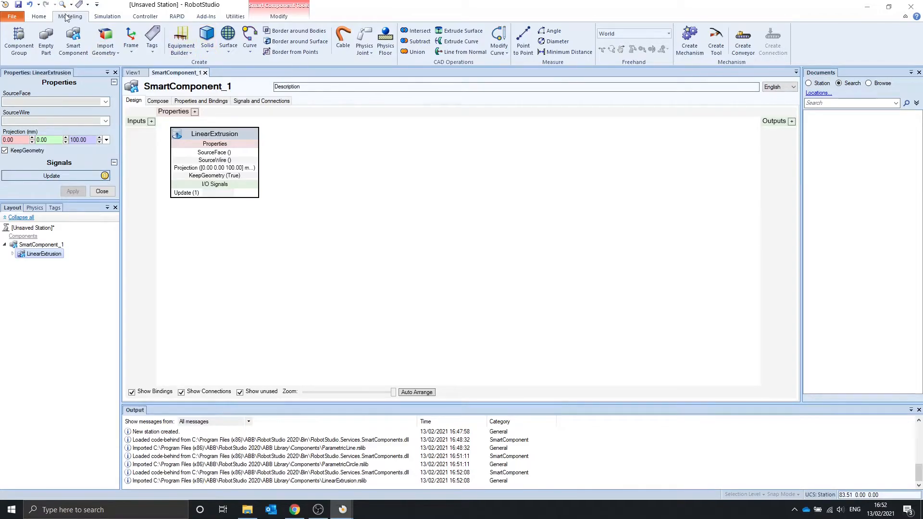
- Create a 100 × 200 × 50 mm box solid (Part_1) and view it in the 3D station
click(207, 37)
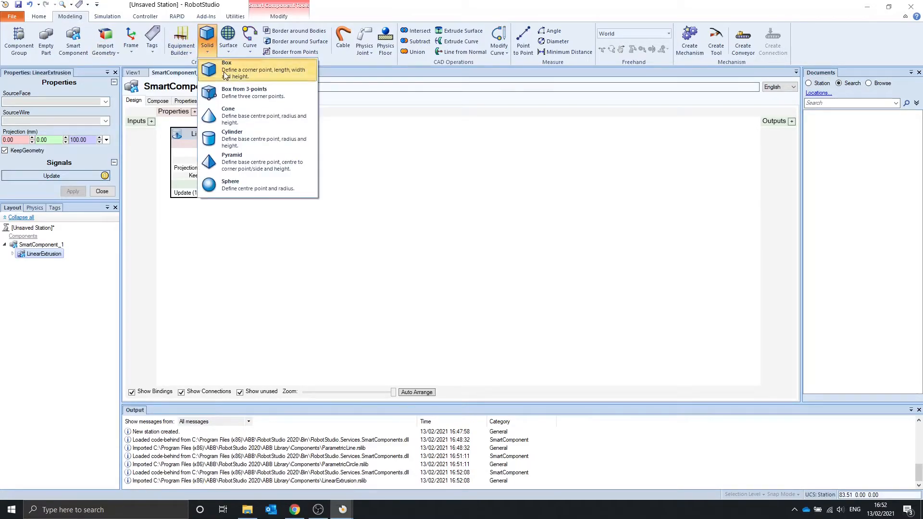
click(226, 70)
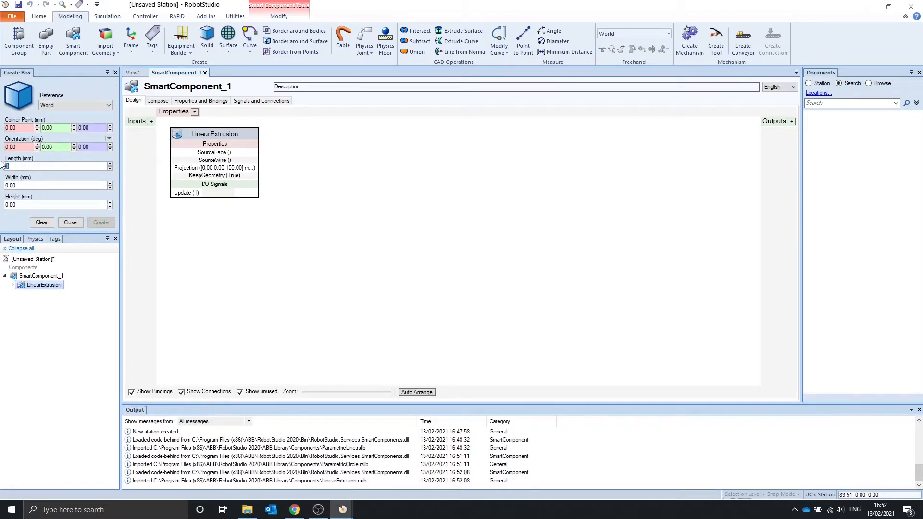
text(100)
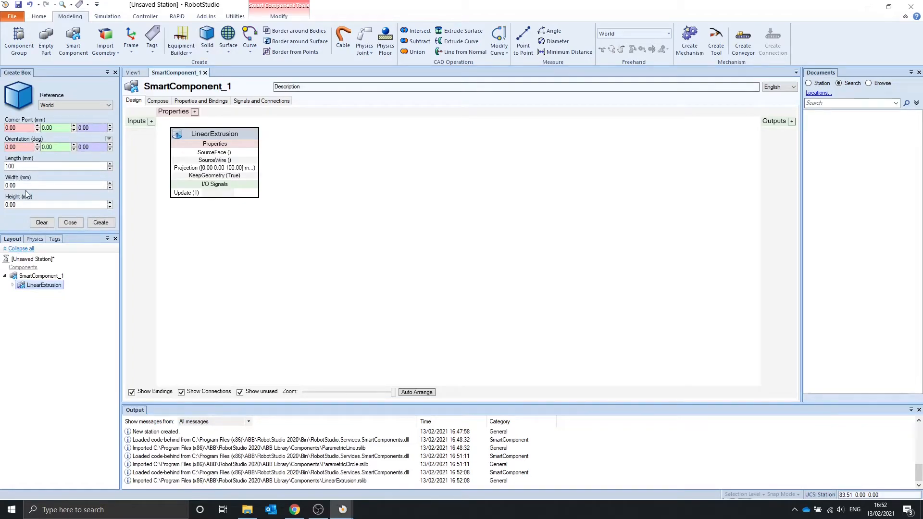
text(20)
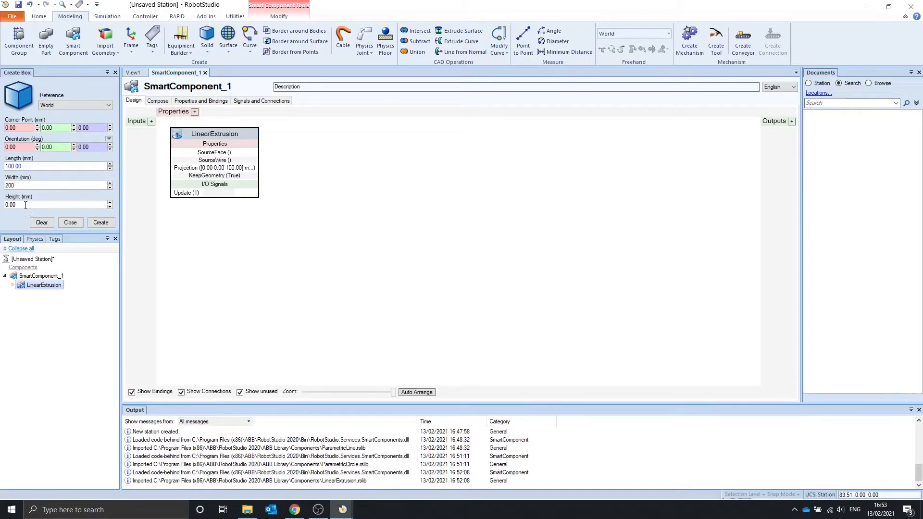
text(50)
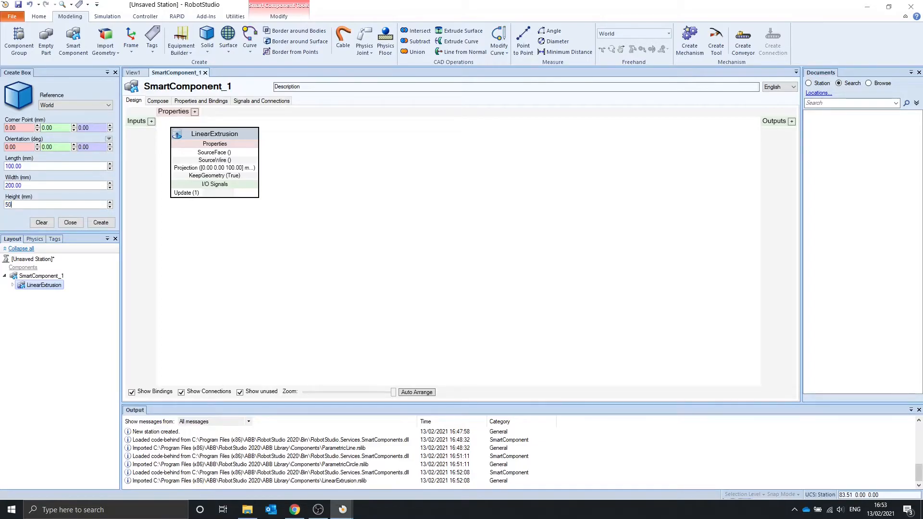
click(101, 222)
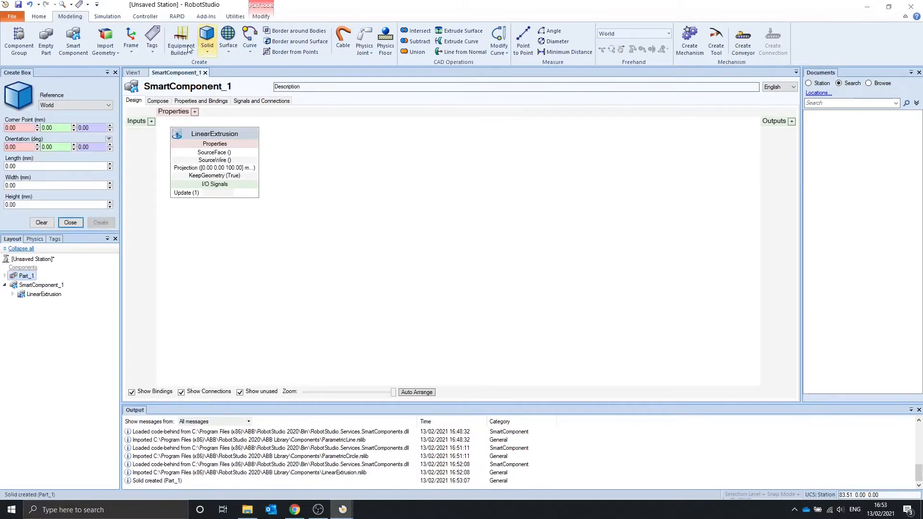
click(134, 72)
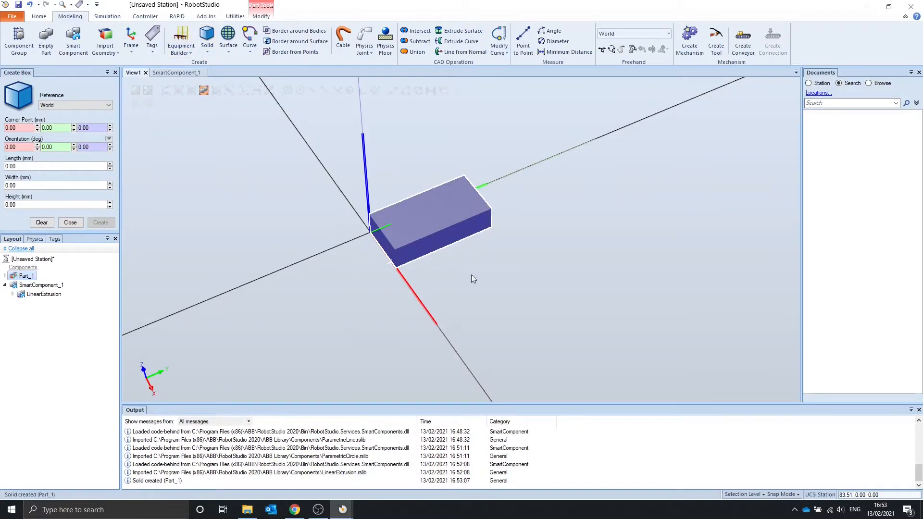
click(71, 222)
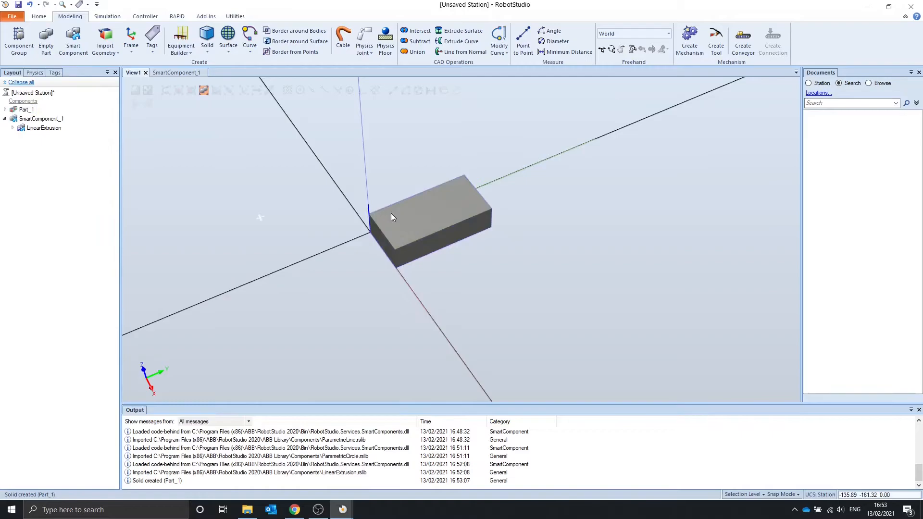
drag(391, 217, 397, 265)
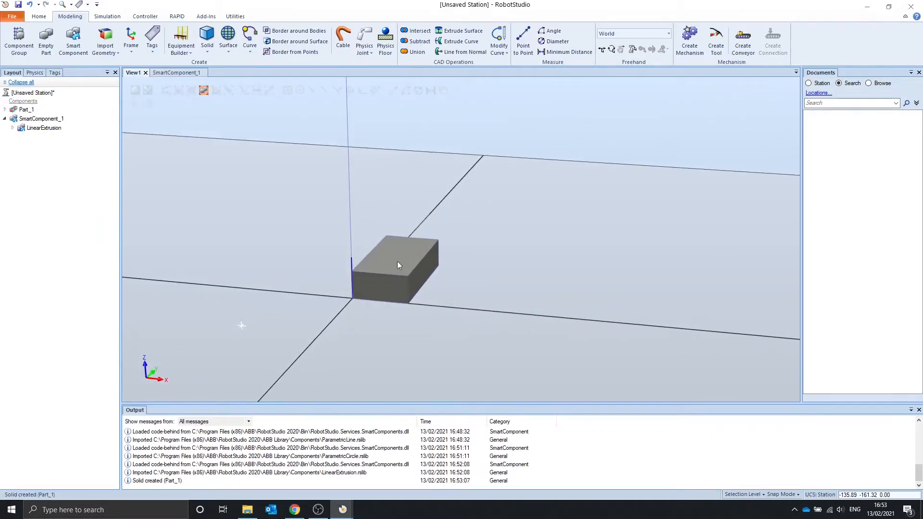
mouse_move(362, 250)
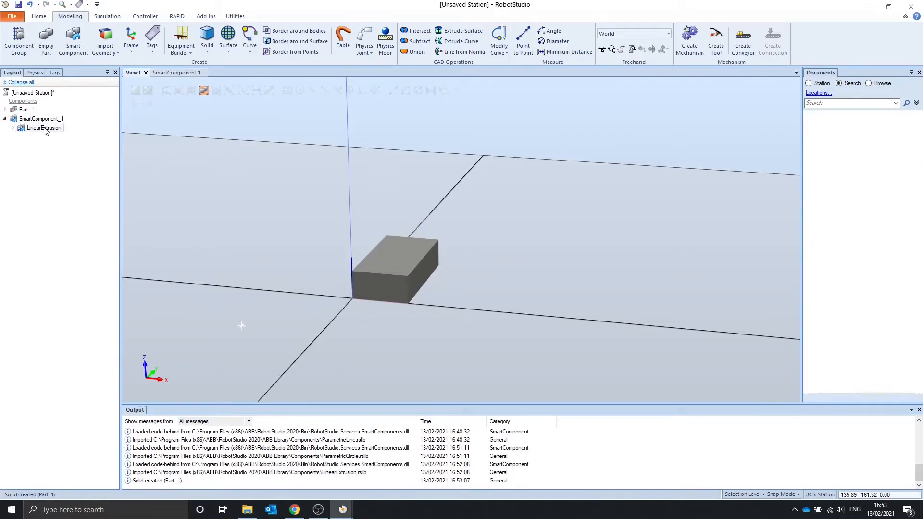
- Set Part_1's top face as the LinearExtrusion source face so the box extrudes 100 mm upward
right_click(41, 128)
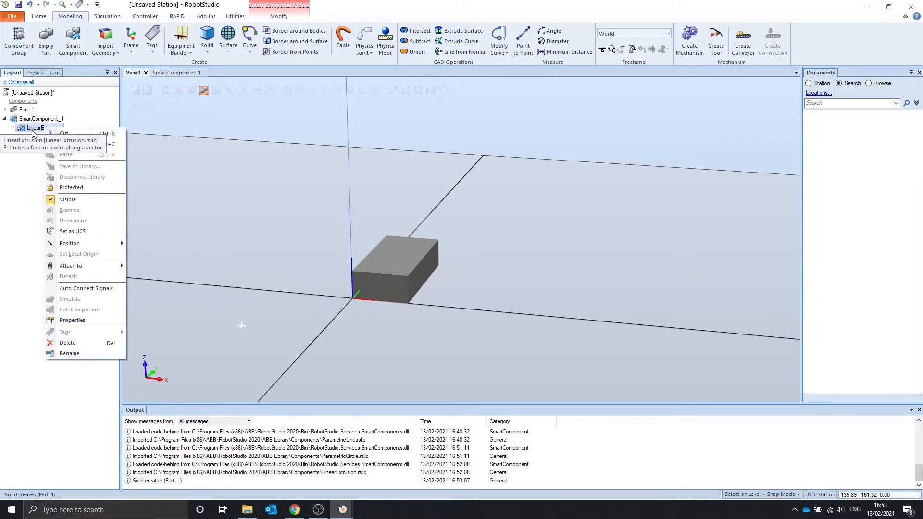
mouse_move(72, 320)
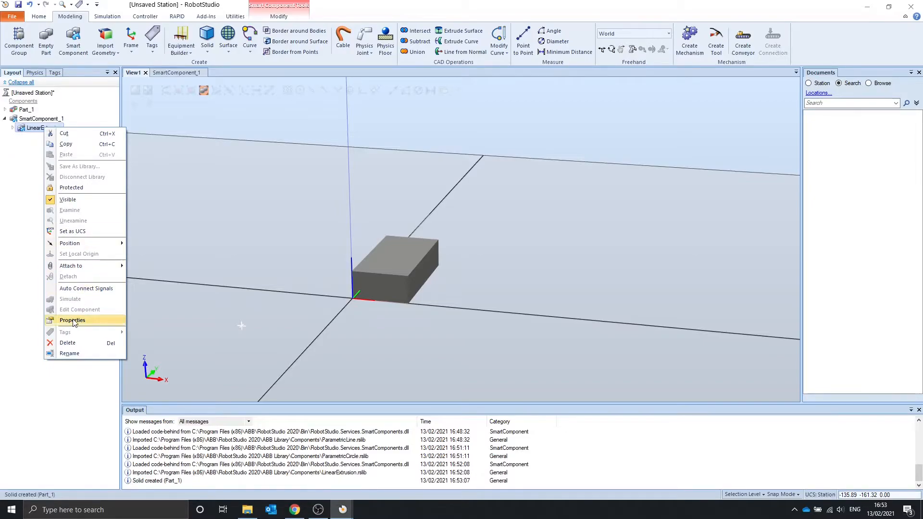
click(72, 320)
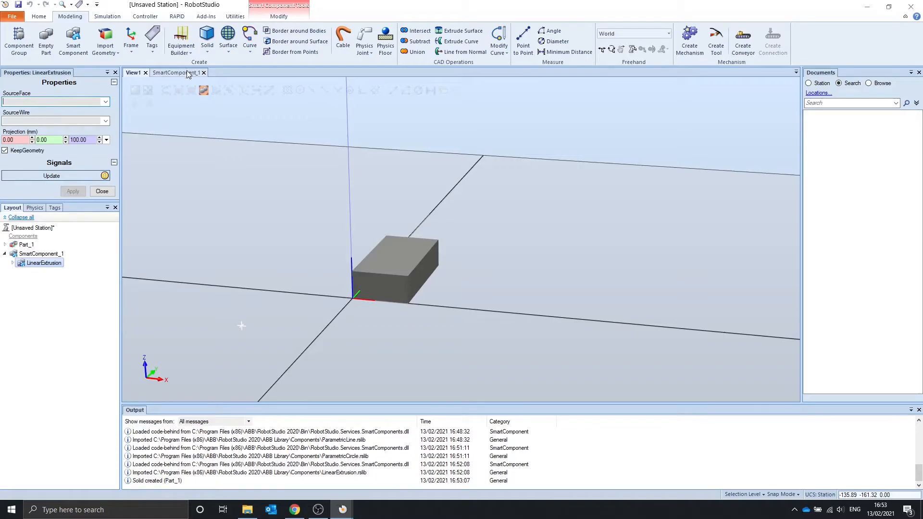
mouse_move(179, 90)
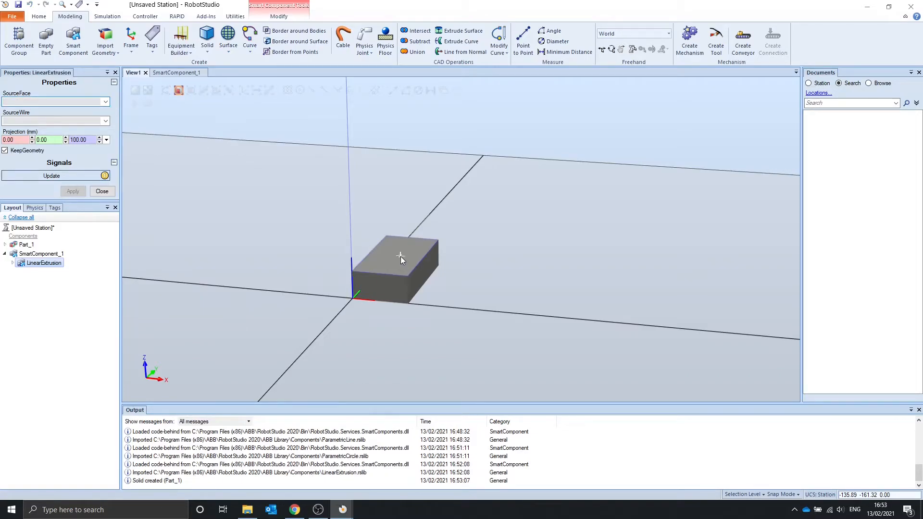
click(401, 259)
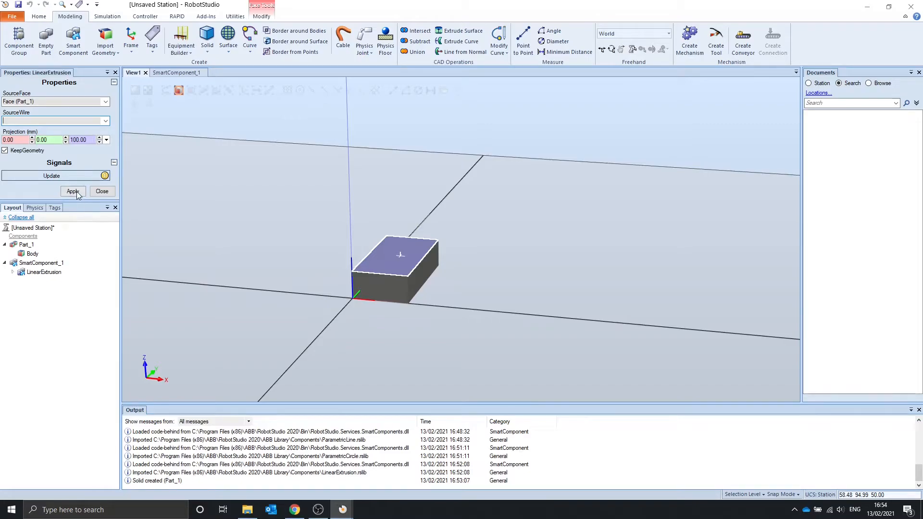
click(72, 191)
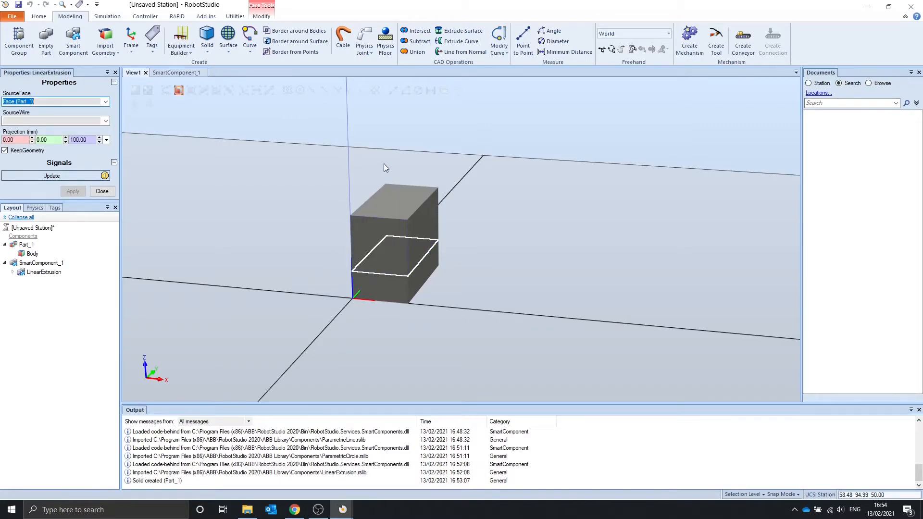
mouse_move(281, 288)
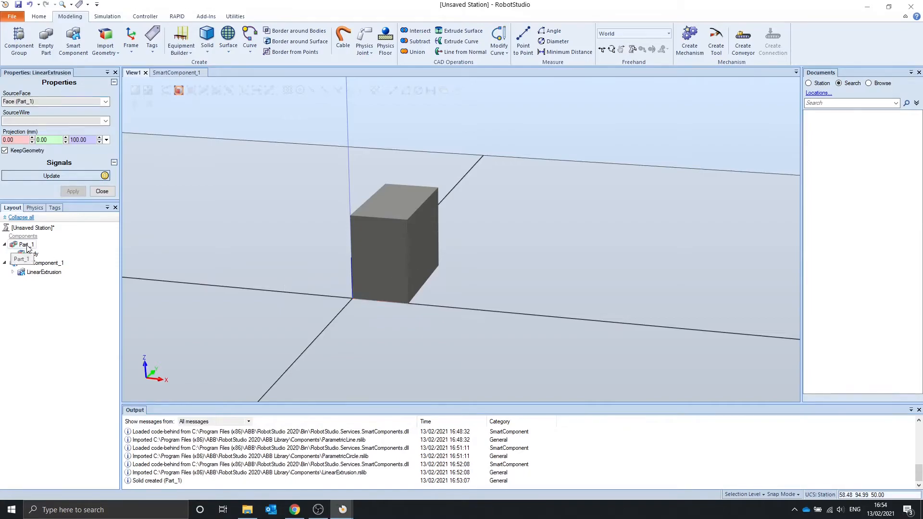
- Hide the original Part_1 box so only the extruded geometry remains visible
right_click(23, 245)
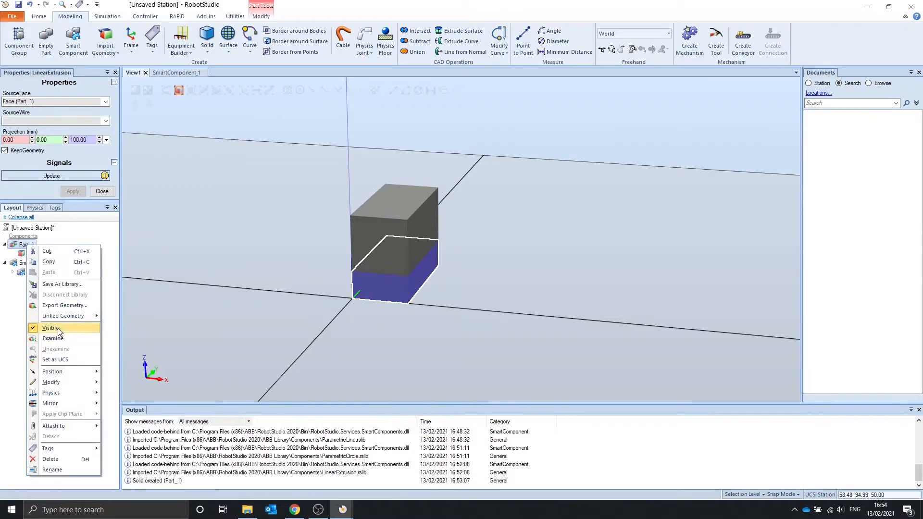
click(50, 328)
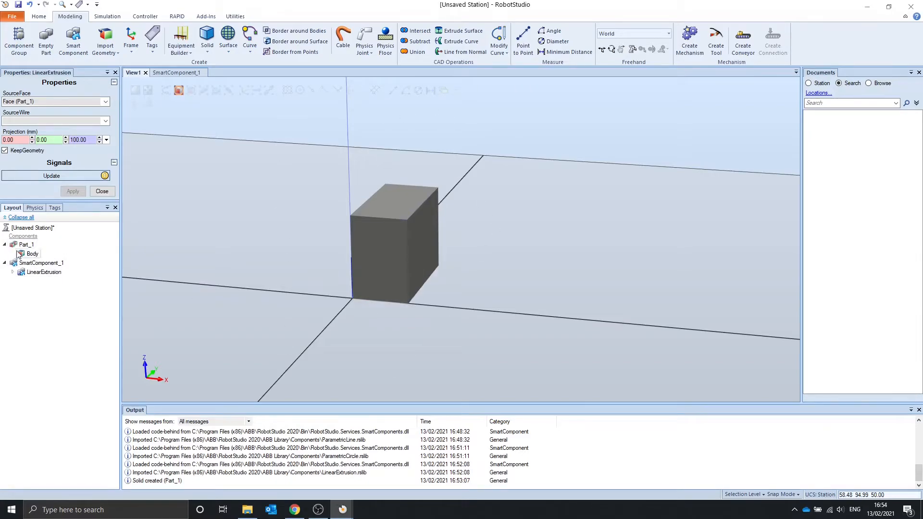
mouse_move(44, 272)
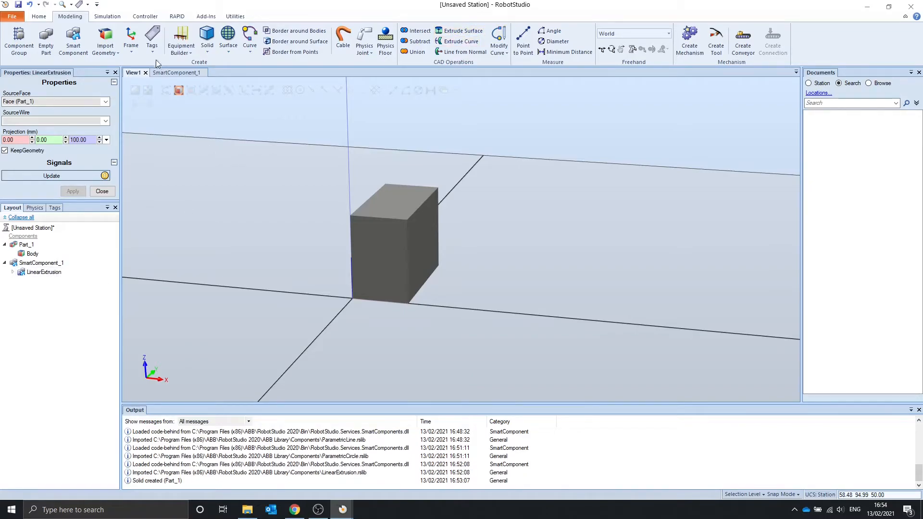
click(177, 72)
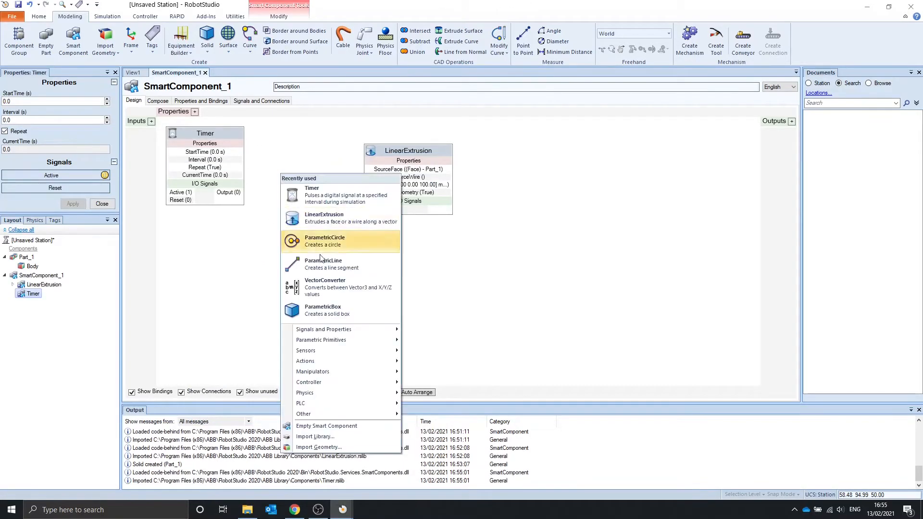
- Add a VectorConverter between the Timer and LinearExtrusion, binding its Vector to the extrusion's Projection
click(325, 287)
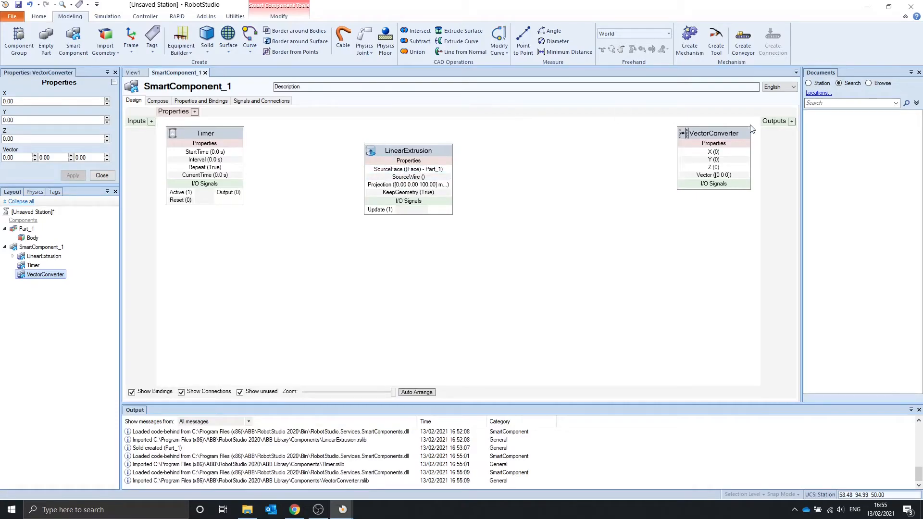
drag(712, 133, 317, 148)
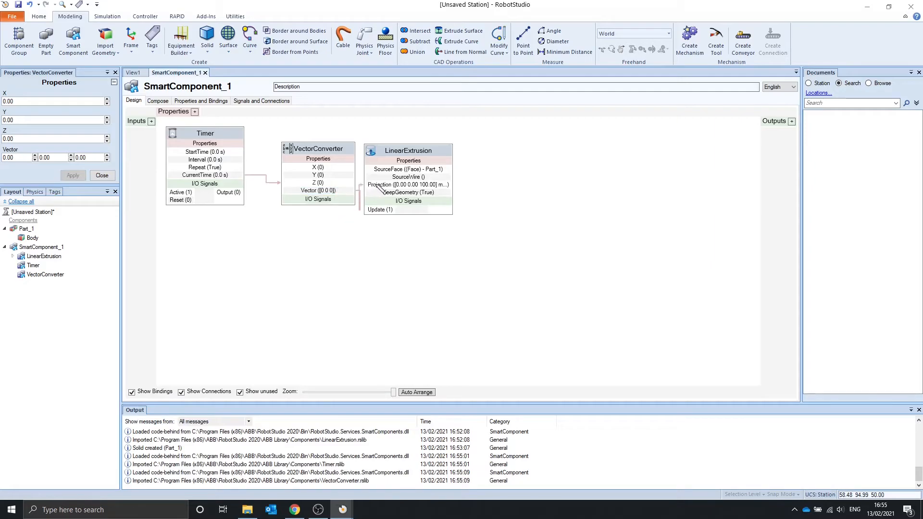
click(442, 147)
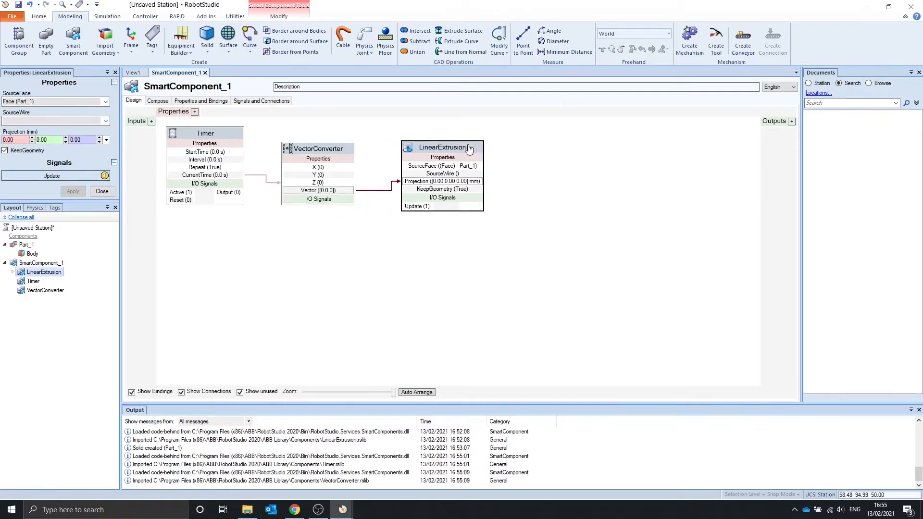
click(135, 72)
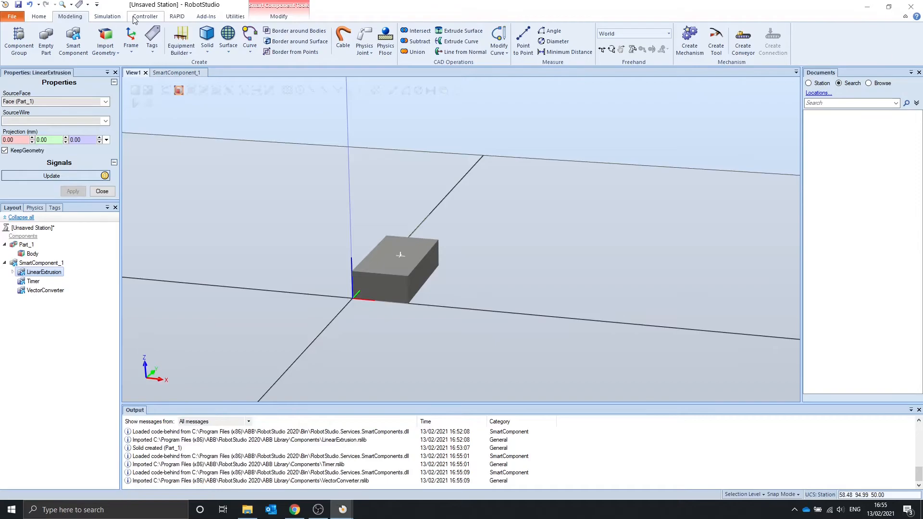
- Run the simulation so the Timer and VectorConverter animate the extrusion over time
click(107, 16)
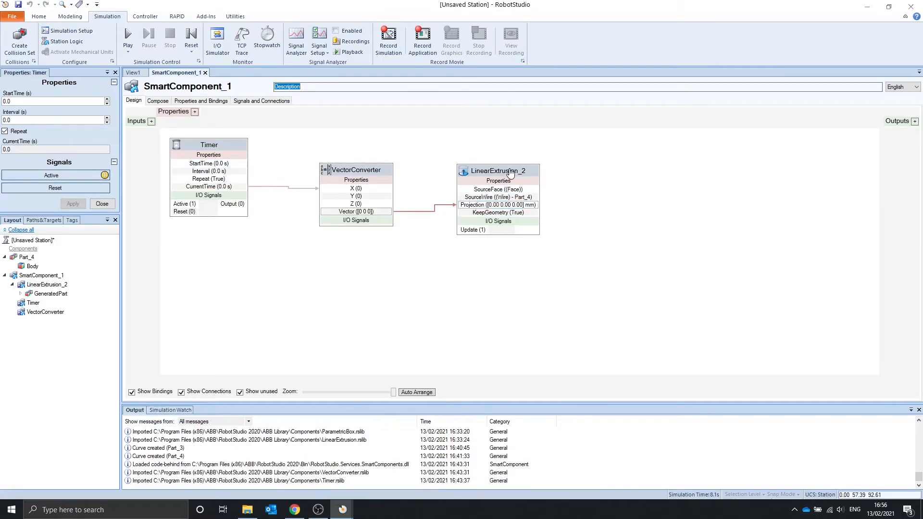
- Show LinearExtrusion_2's properties and return to the View1 3D view of its extruded wire
click(498, 171)
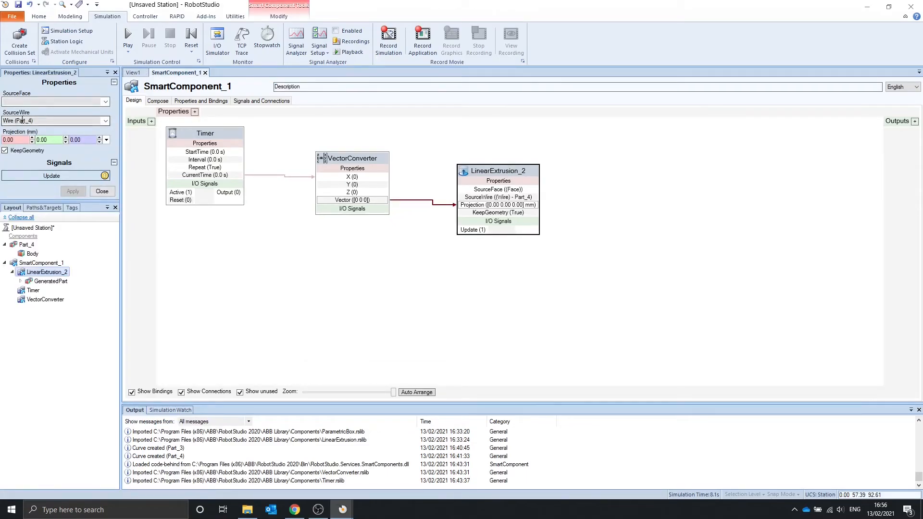
click(135, 73)
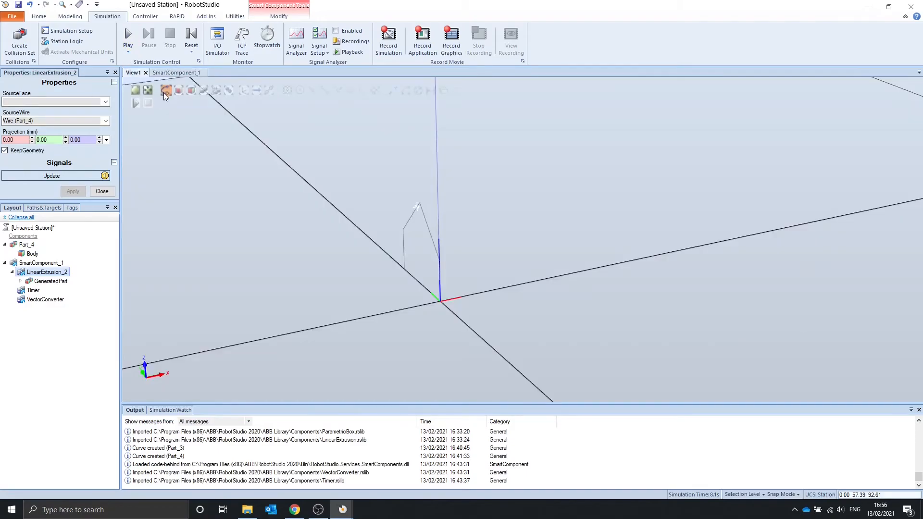
mouse_move(166, 90)
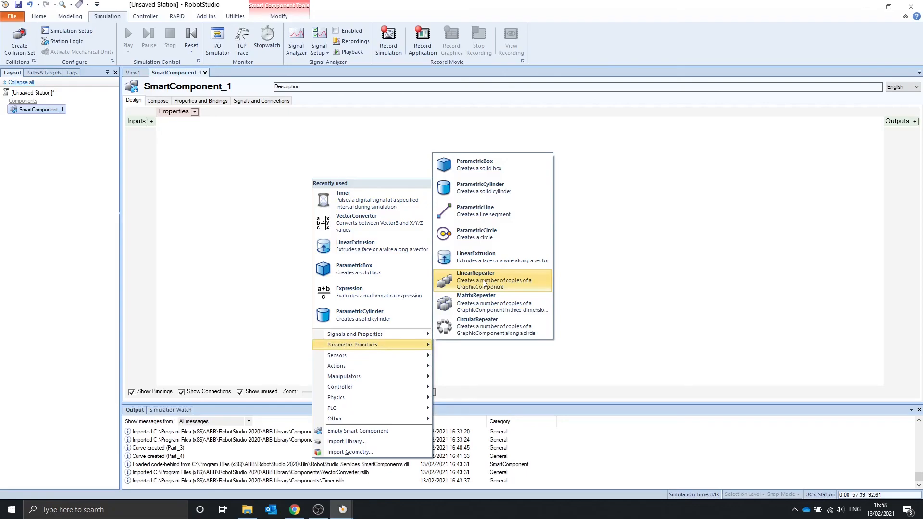
mouse_move(506, 312)
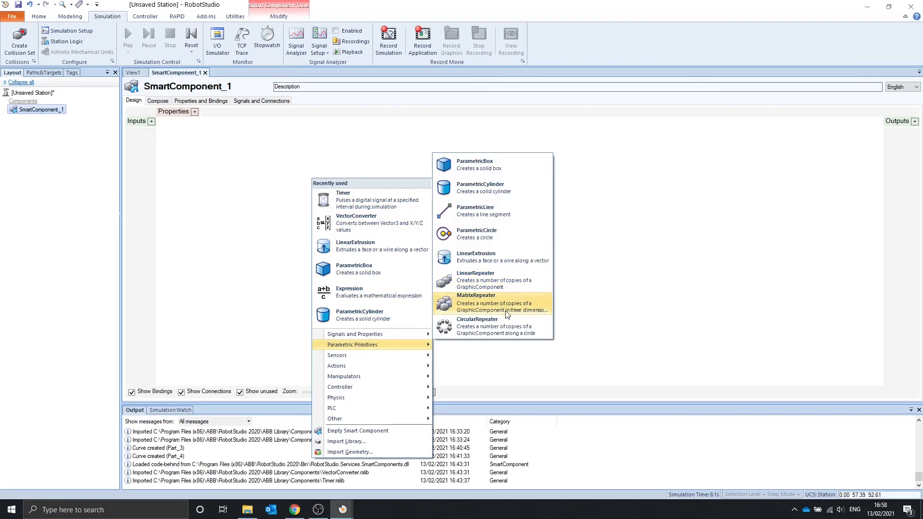
mouse_move(502, 332)
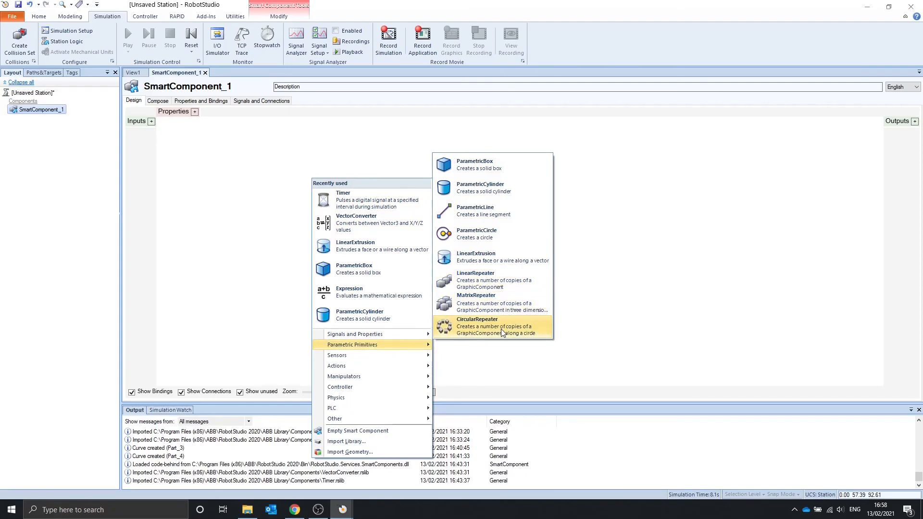
click(477, 326)
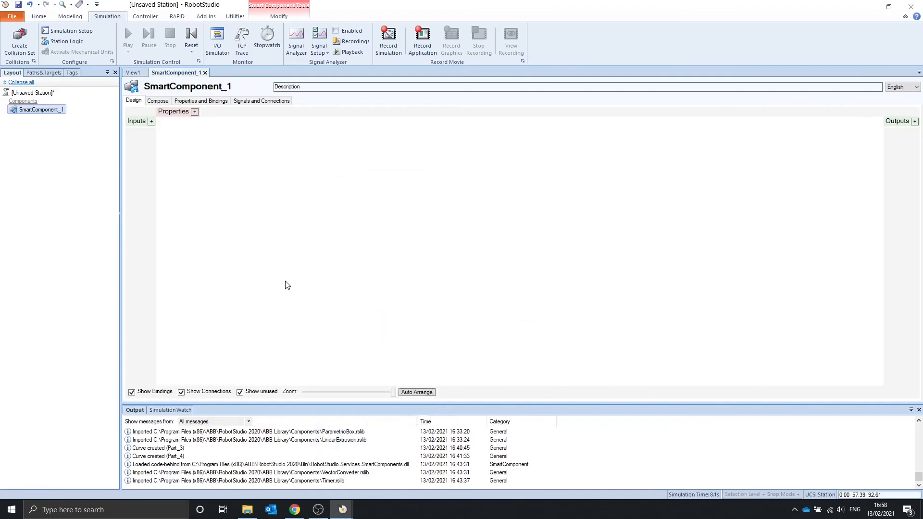